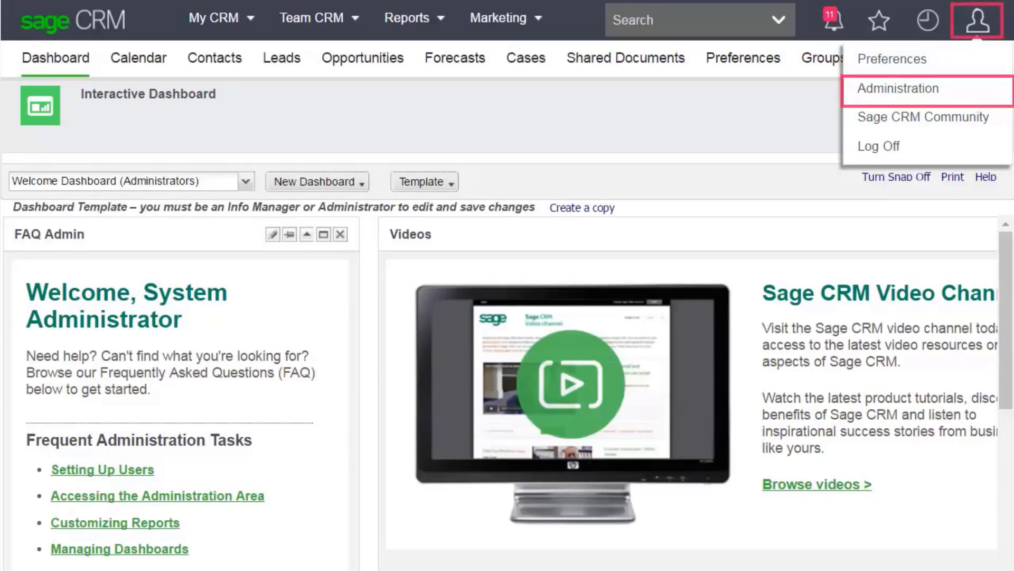
Step: Open Sage CRM Administration at the Data Management home page
{"action": "left_click", "coordinate": [896, 88]}
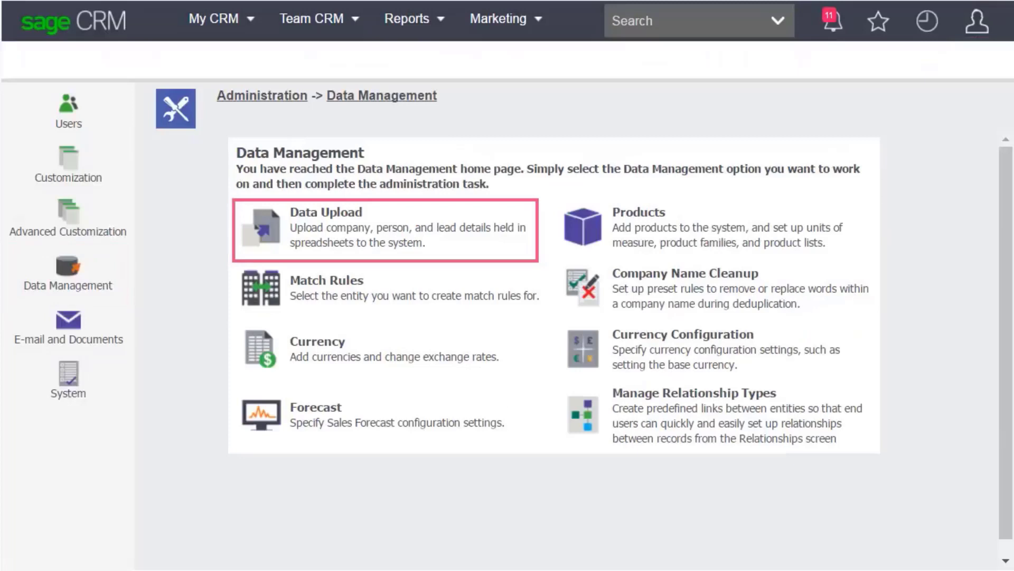
Step: Open Data Upload to see the Company, Individuals and Lead upload options
{"action": "left_click", "coordinate": [326, 212]}
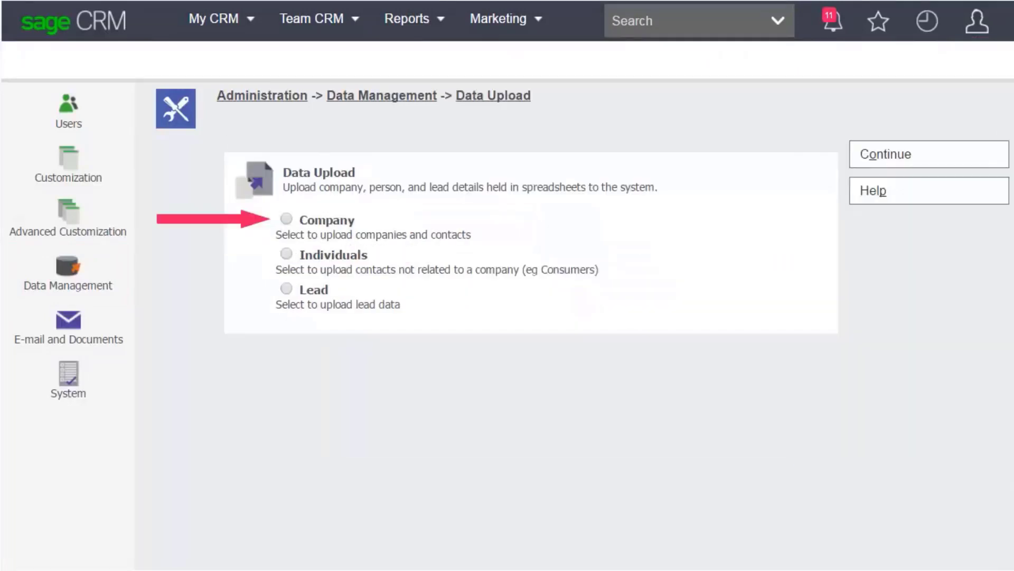
{"action": "mouse_move", "coordinate": [285, 253]}
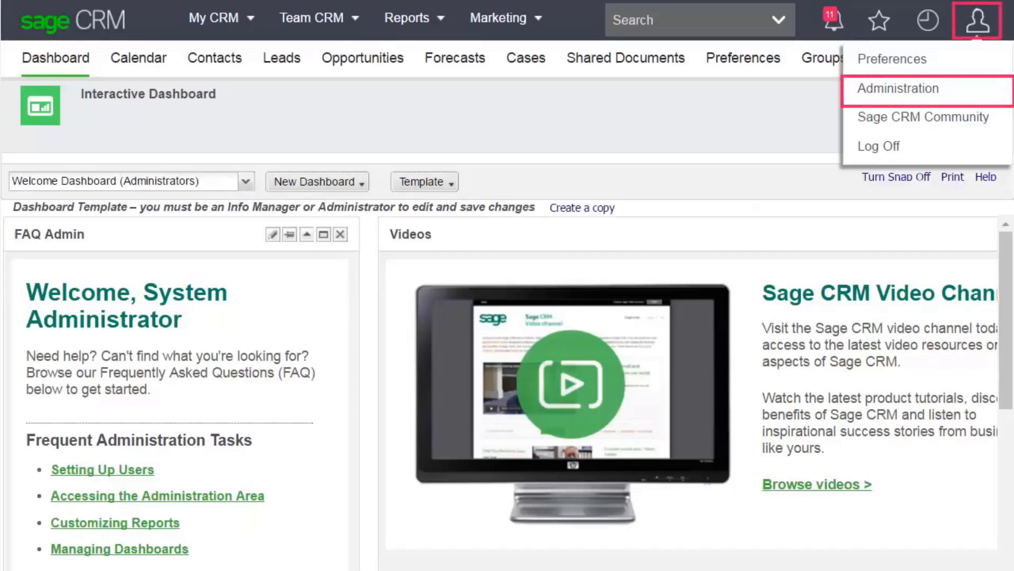
Step: Open System Behavior settings and check the Deduplication dropdown, keeping it at No
{"action": "left_click", "coordinate": [898, 89]}
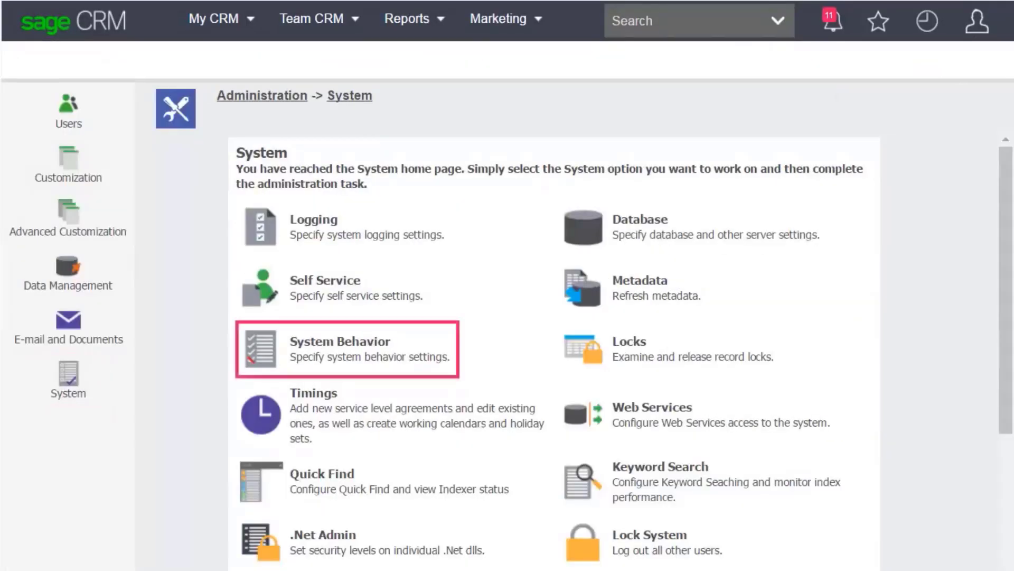
{"action": "left_click", "coordinate": [339, 341]}
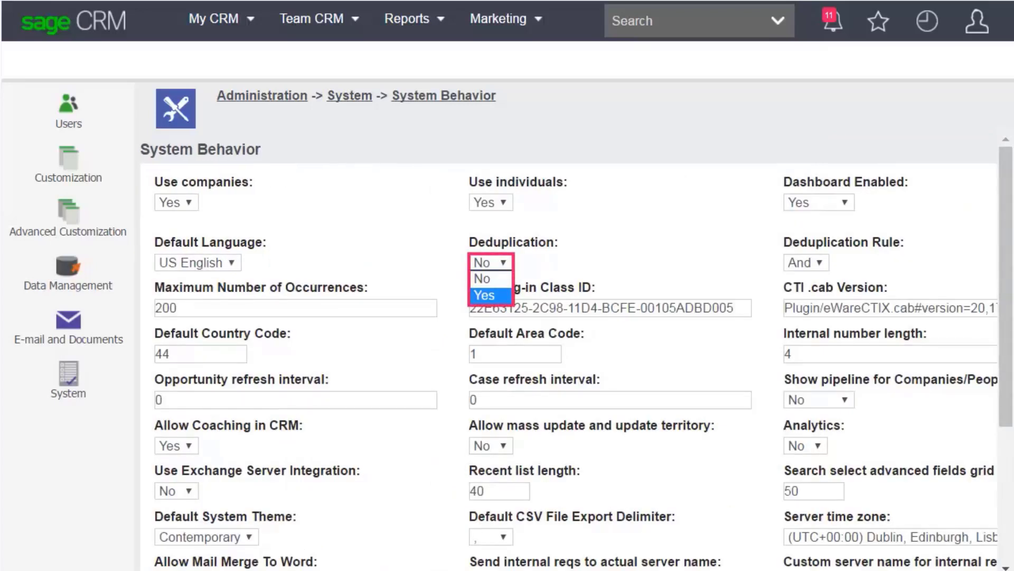
{"action": "left_click", "coordinate": [484, 278]}
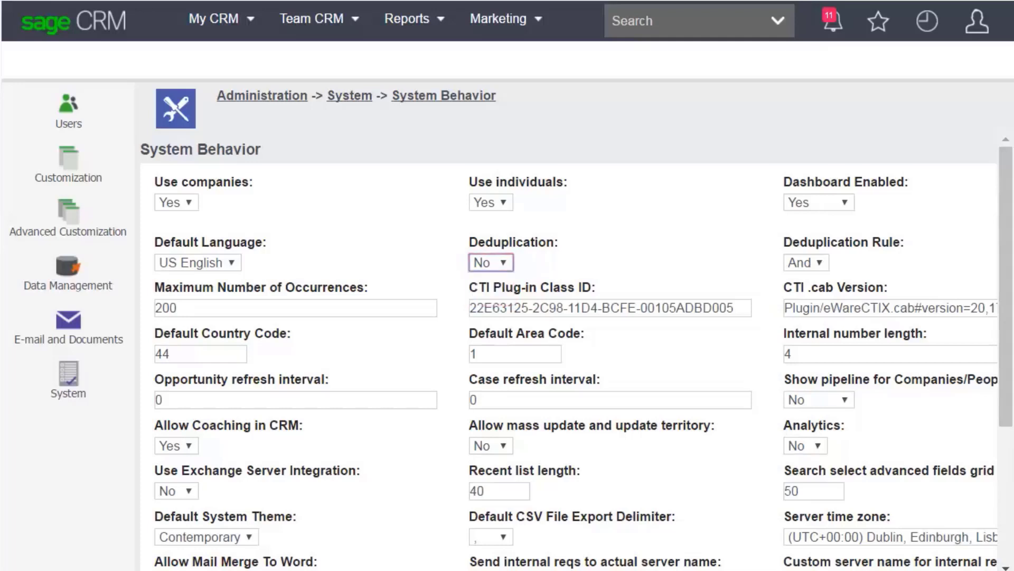